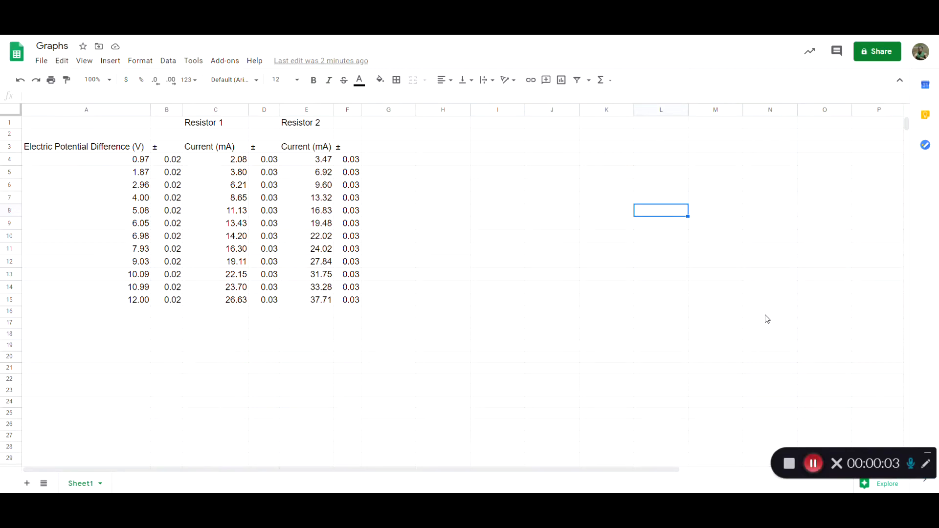
mouse_move(547, 290)
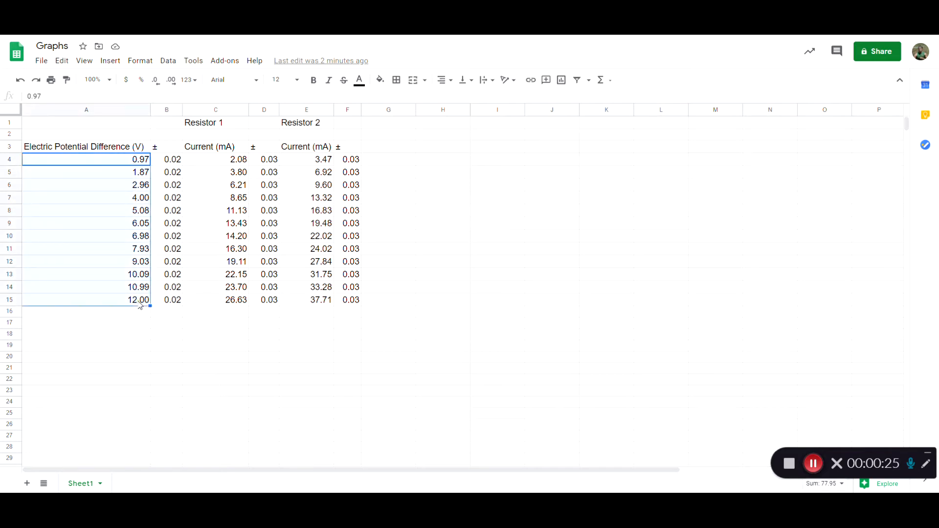
mouse_move(210, 178)
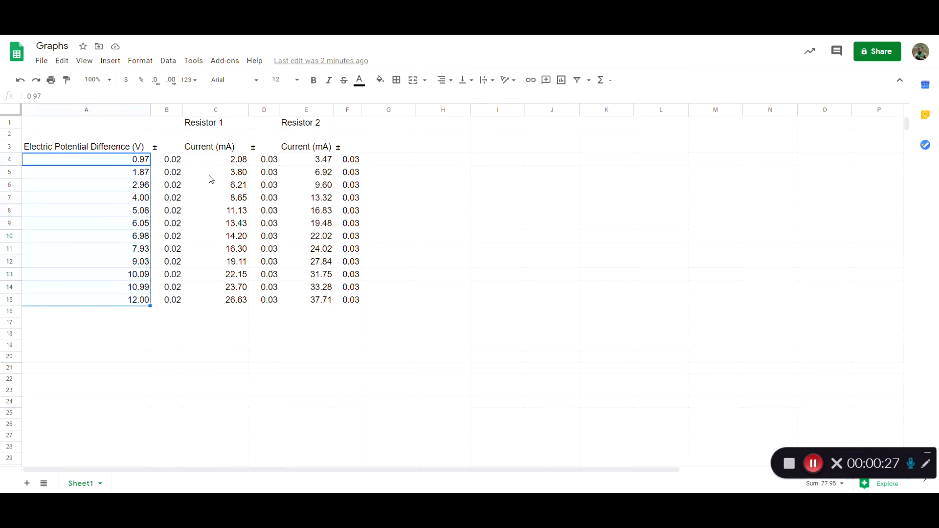
mouse_move(215, 163)
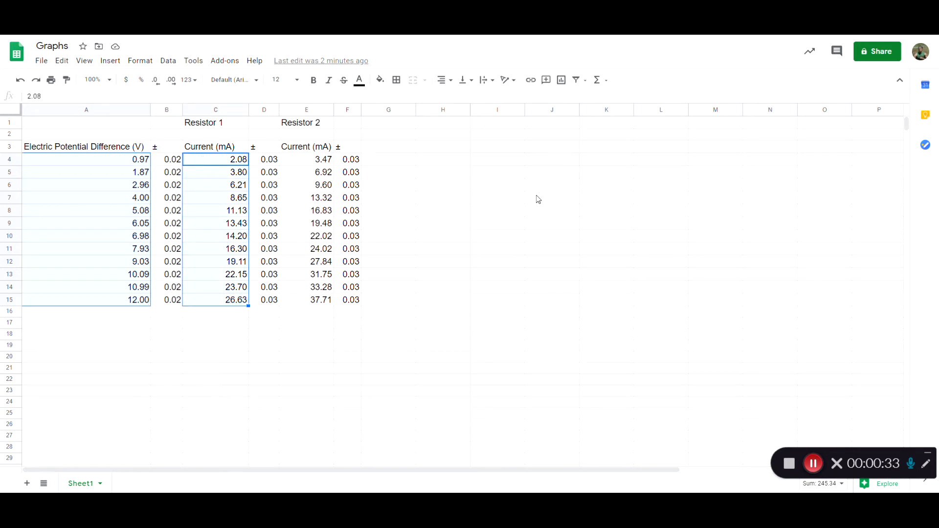
mouse_move(516, 184)
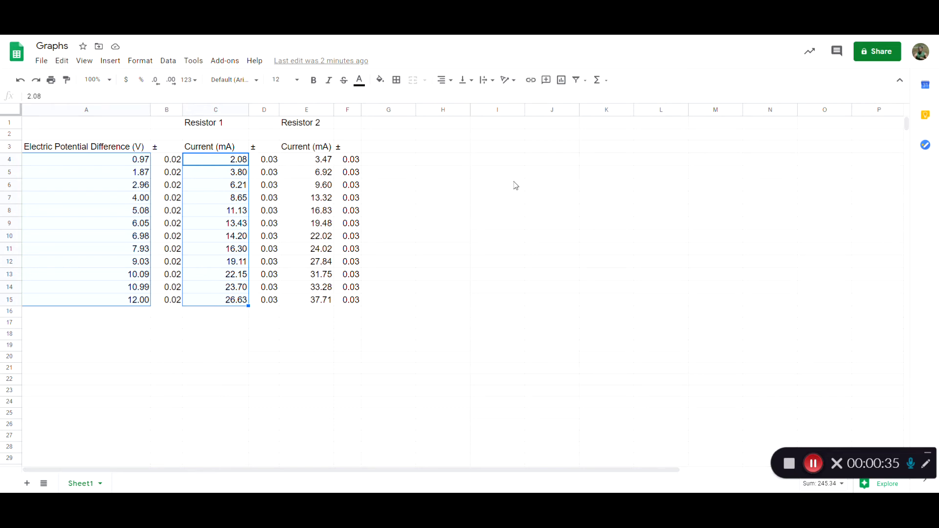
- Insert a chart of Resistor 1 current against potential difference from the selected data
left_click(111, 61)
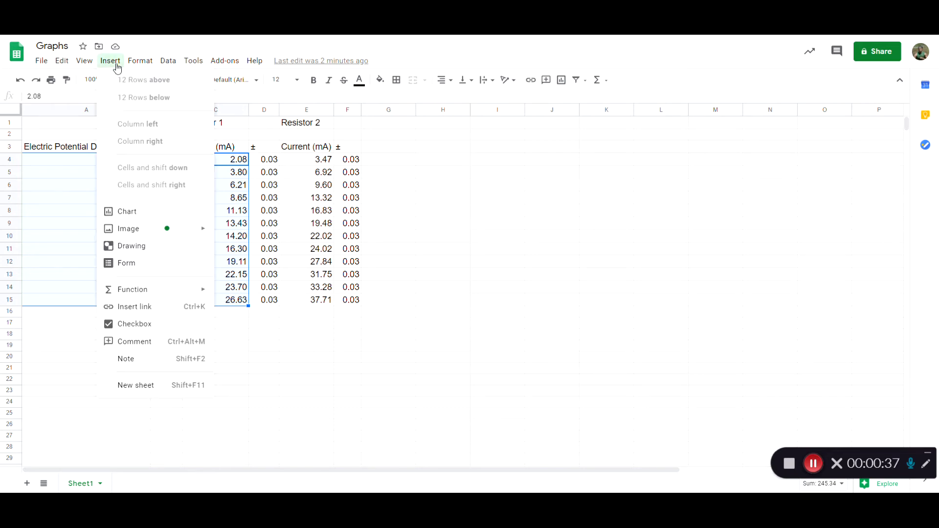
mouse_move(136, 215)
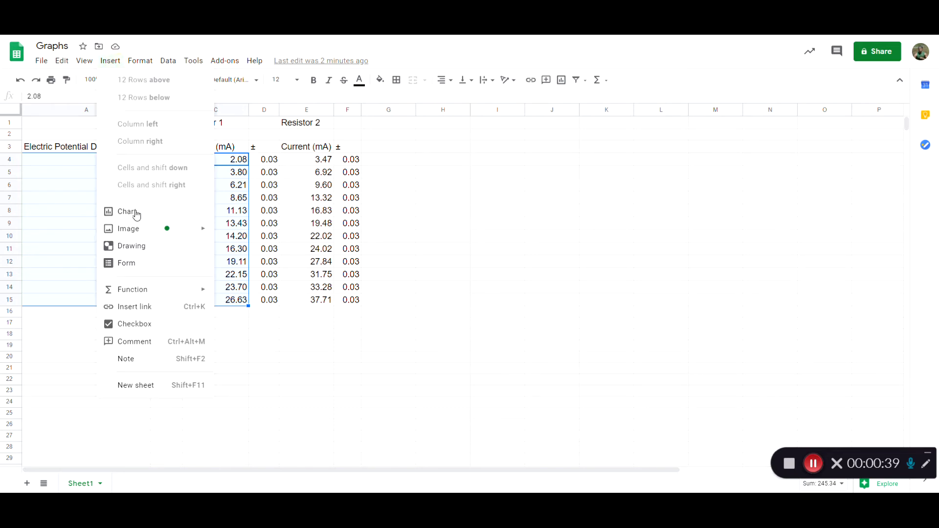
left_click(127, 211)
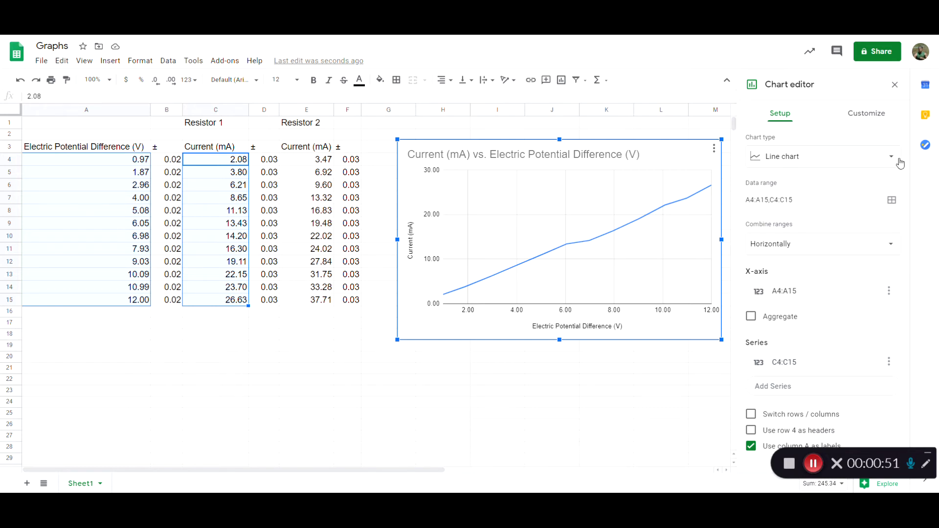
- Change the chart type from line chart to Scatter chart
left_click(891, 156)
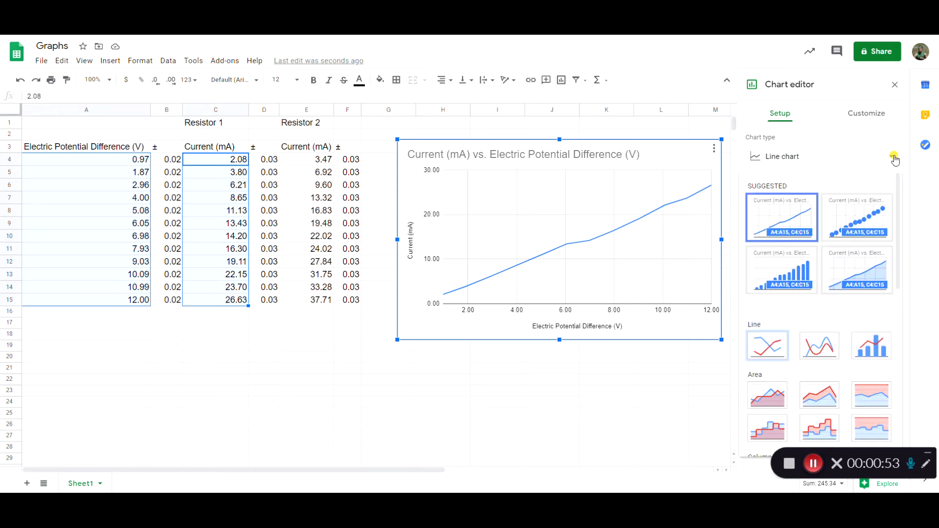
mouse_move(871, 212)
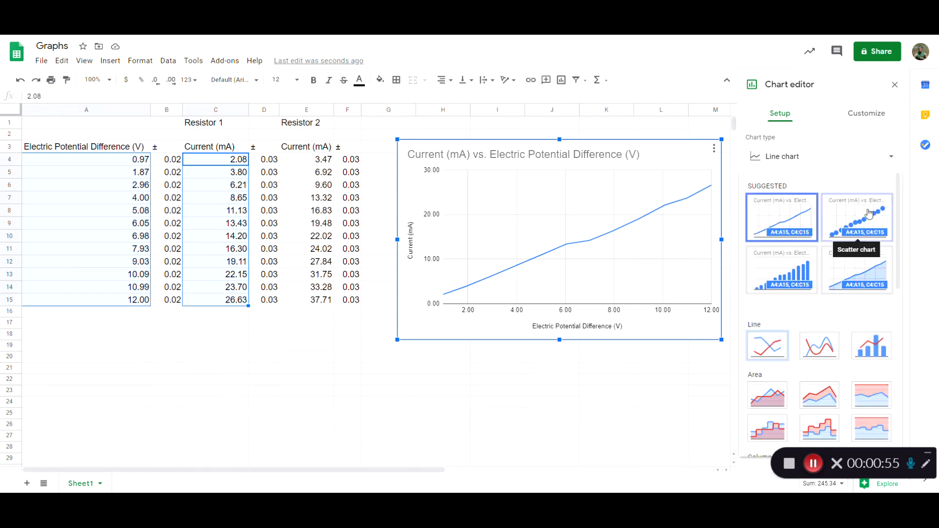
left_click(856, 217)
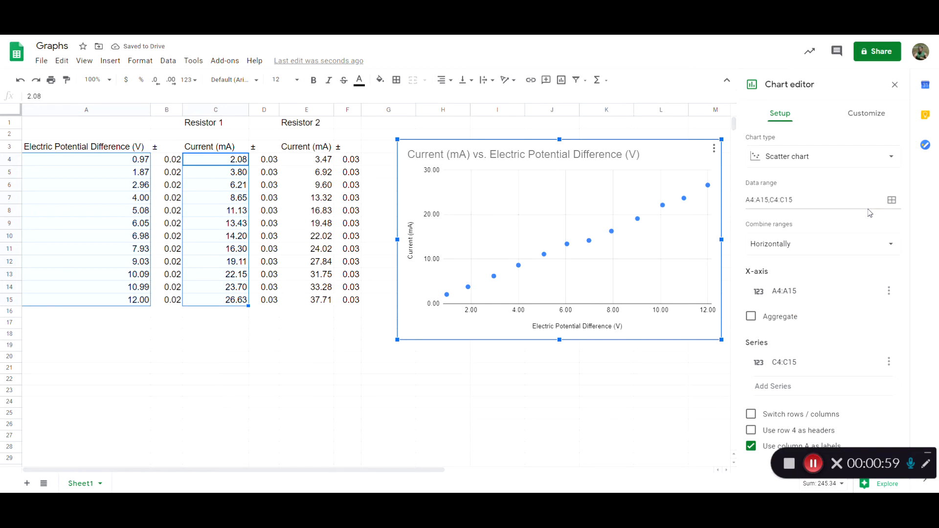
mouse_move(595, 288)
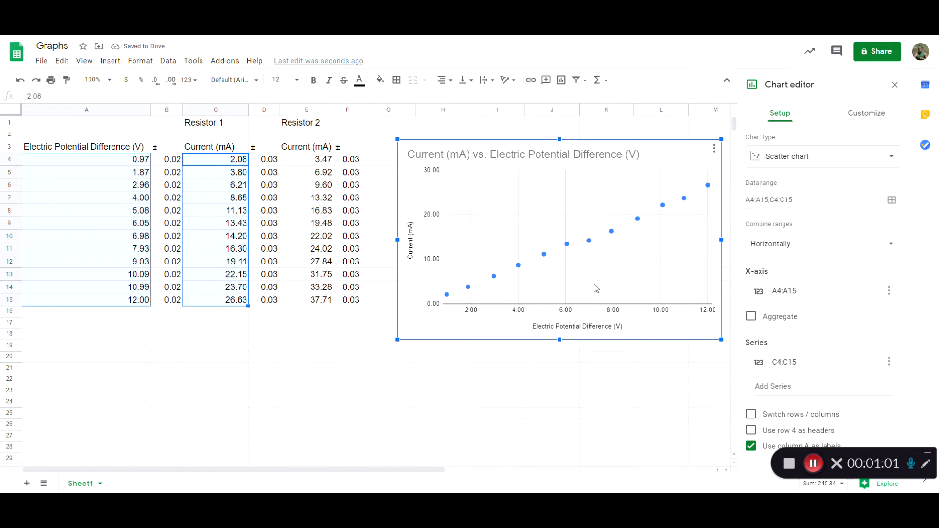
mouse_move(438, 317)
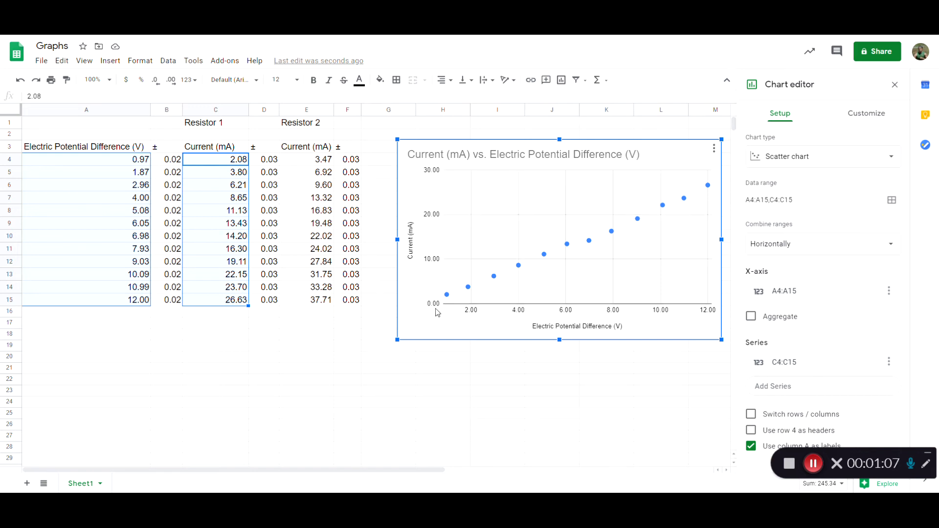
mouse_move(448, 318)
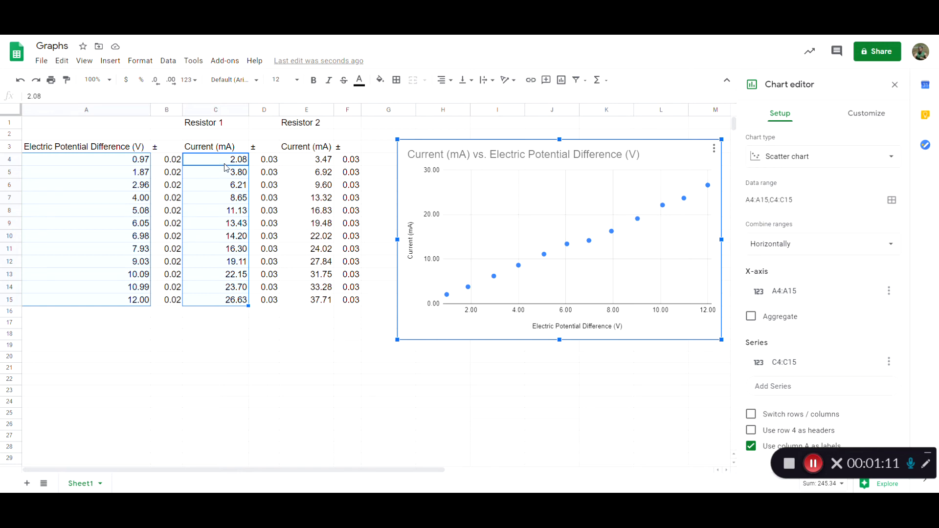
mouse_move(468, 326)
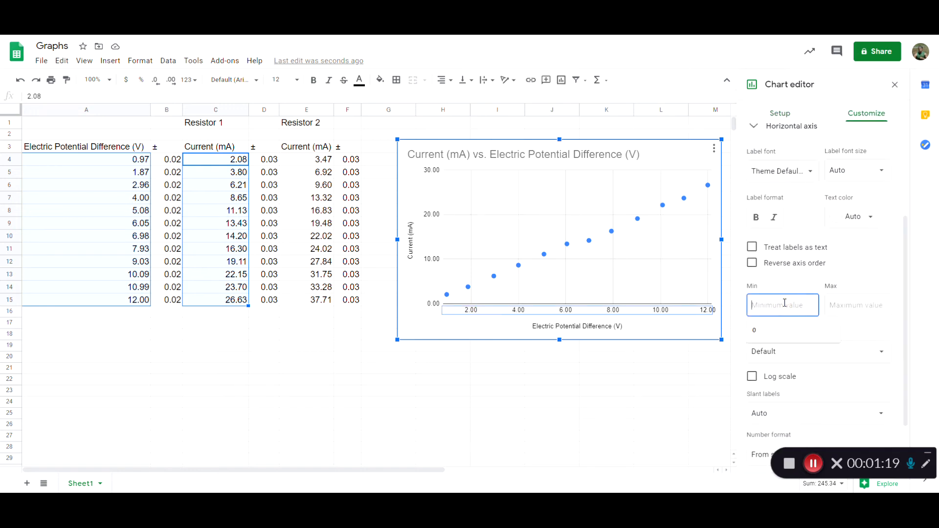
- Set horizontal axis minimum to 0 and axis label and vertical title sizes to 14
type("0")
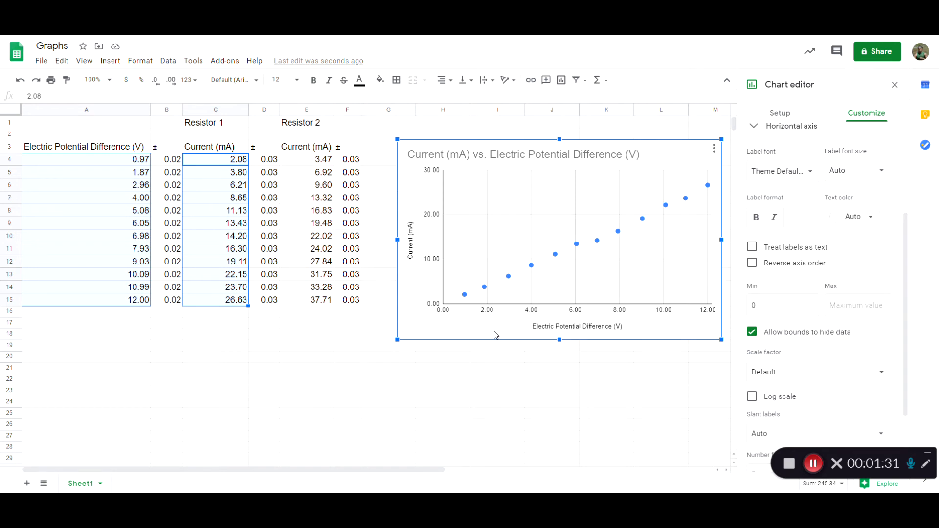
left_click(577, 326)
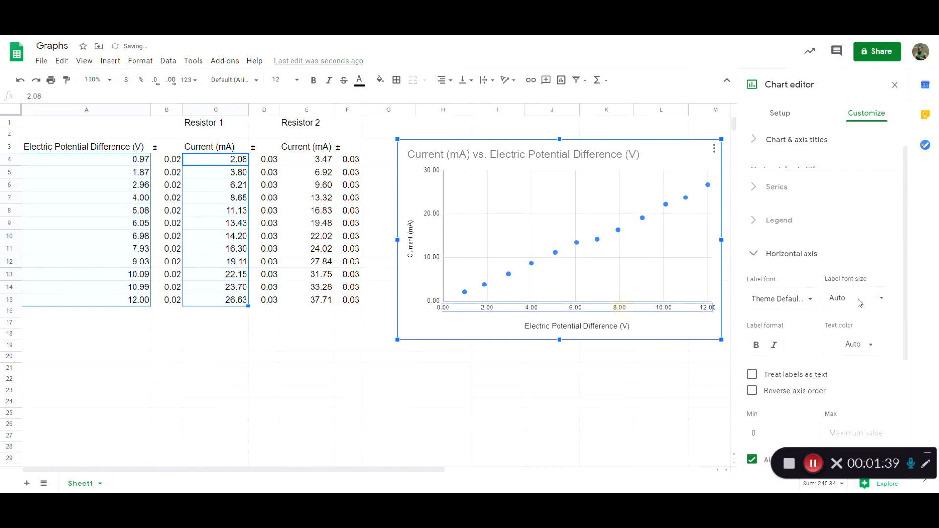
type("14")
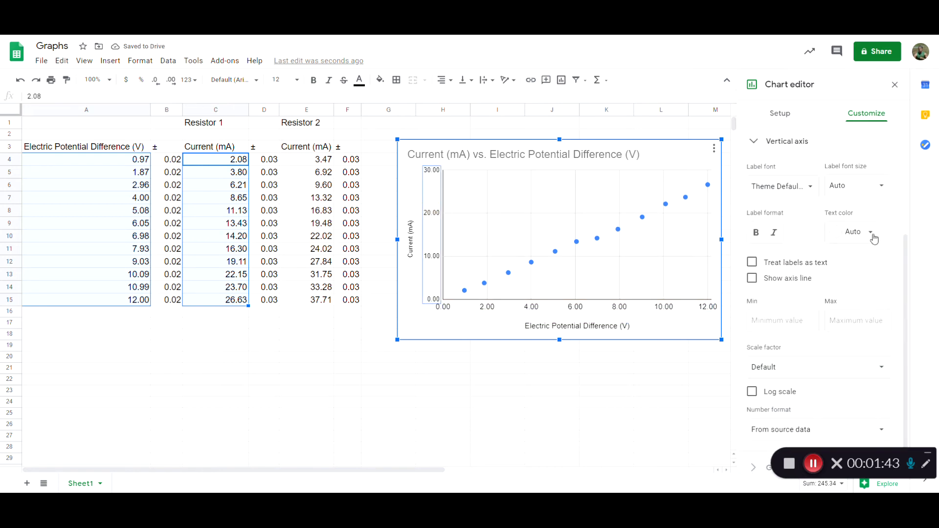
type("14")
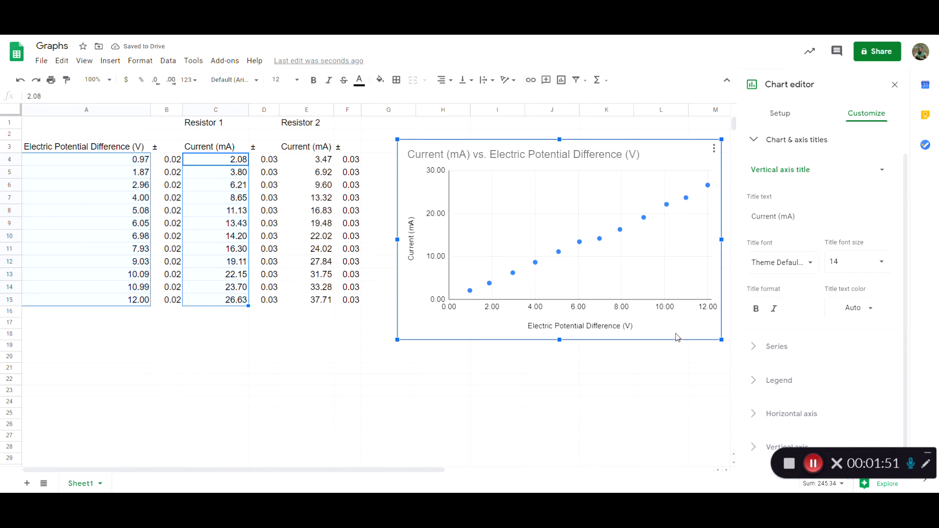
mouse_move(543, 204)
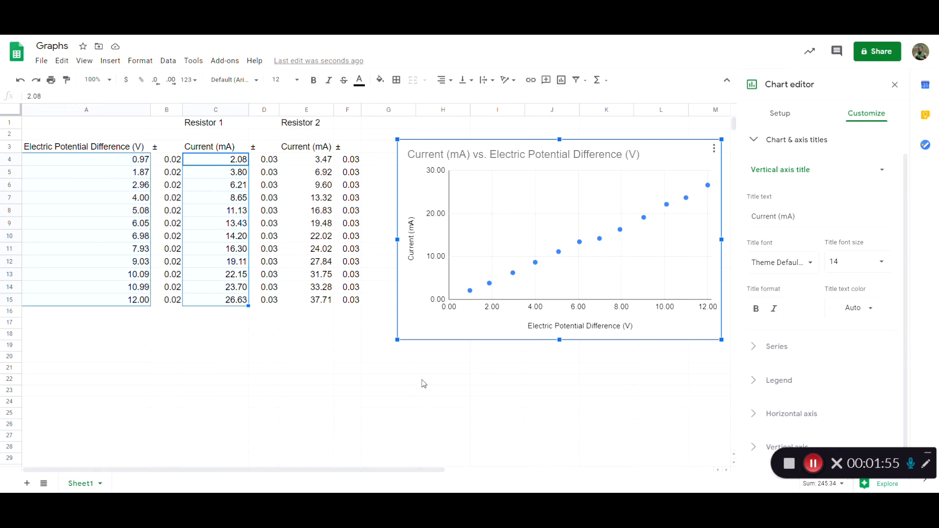
mouse_move(309, 162)
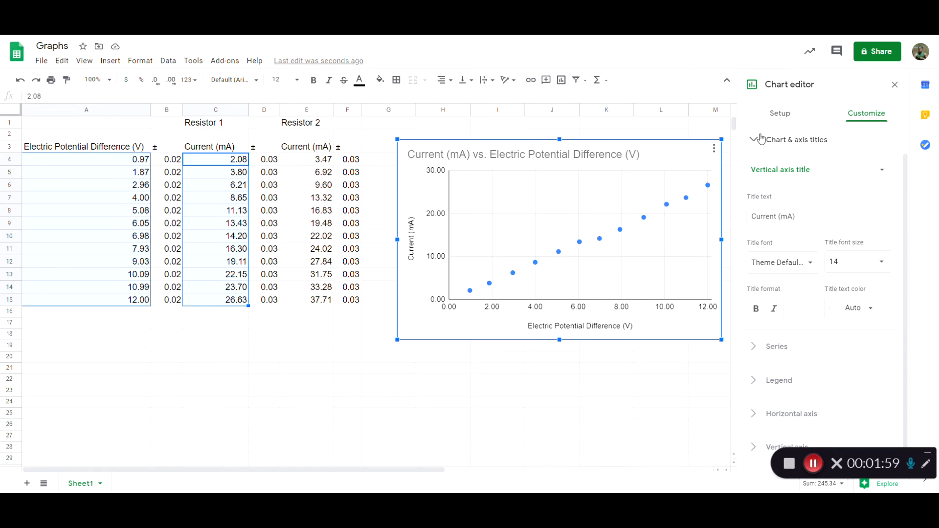
- Add range E4:E15 of Resistor 2 current as a second chart series
left_click(779, 113)
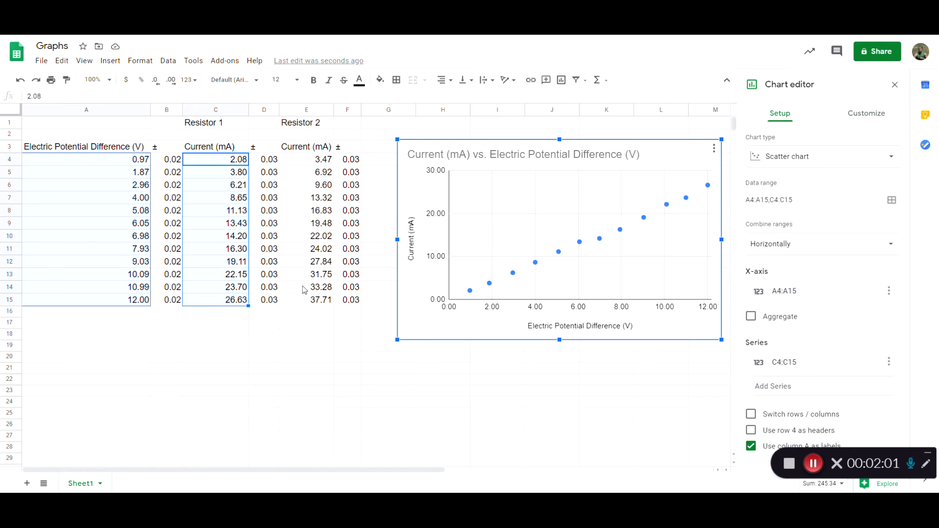
mouse_move(794, 390)
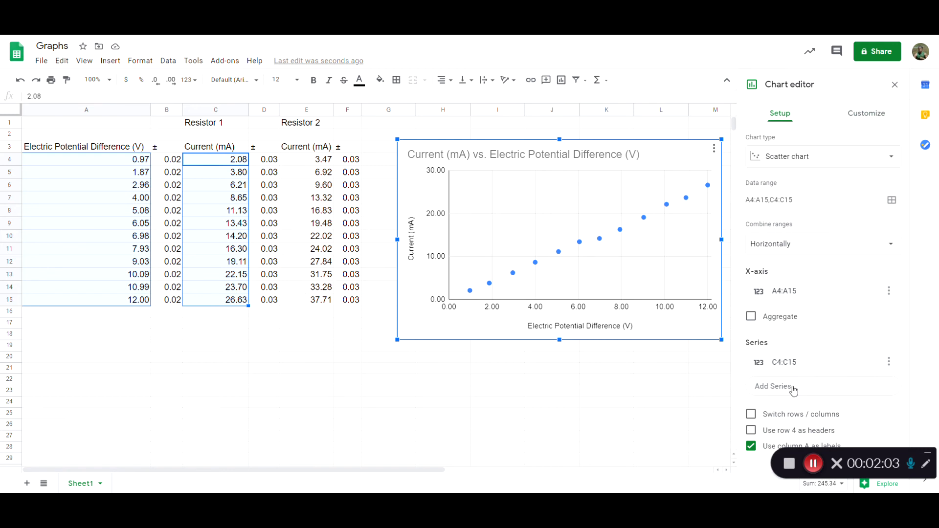
mouse_move(785, 192)
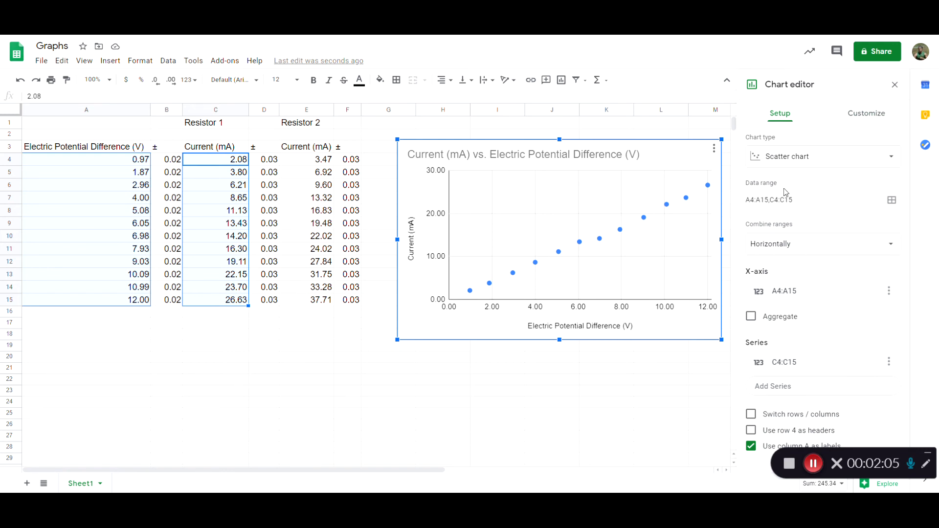
left_click(772, 386)
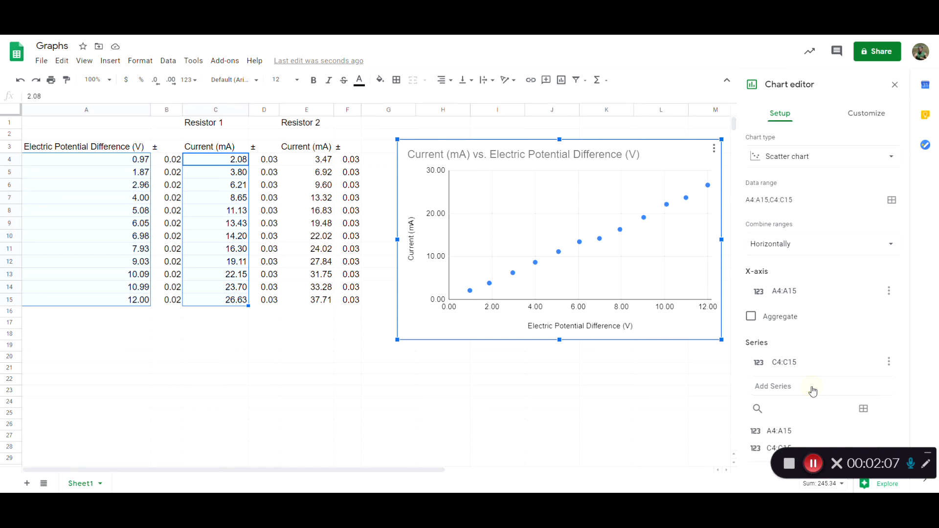
left_click(779, 409)
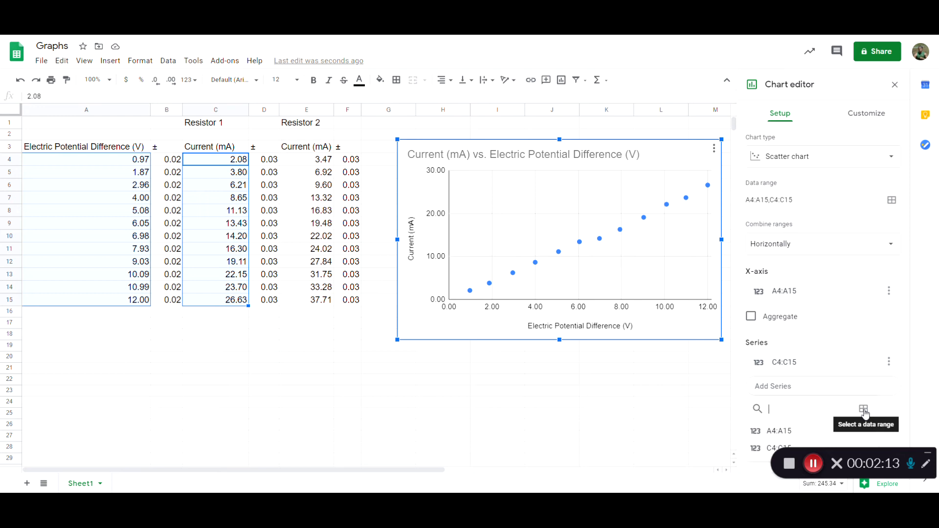
left_click(863, 408)
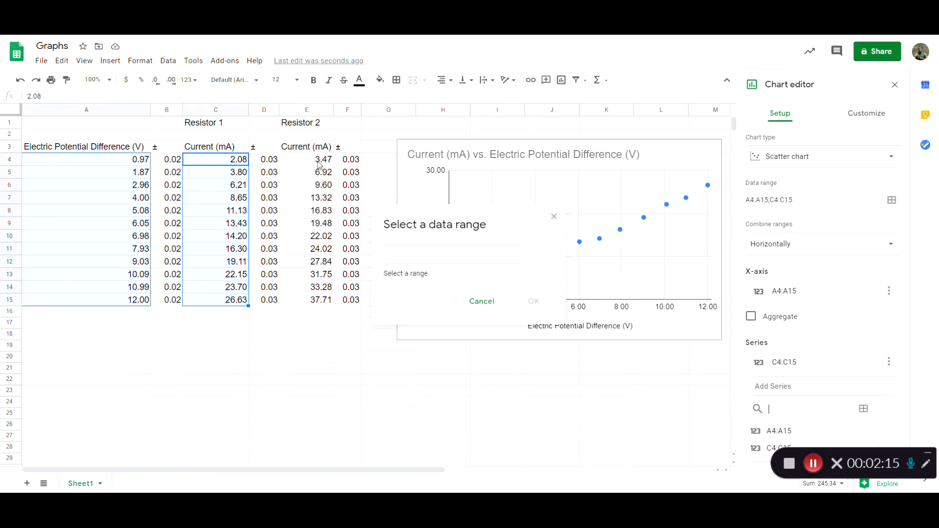
left_click_drag(306, 158, 306, 300)
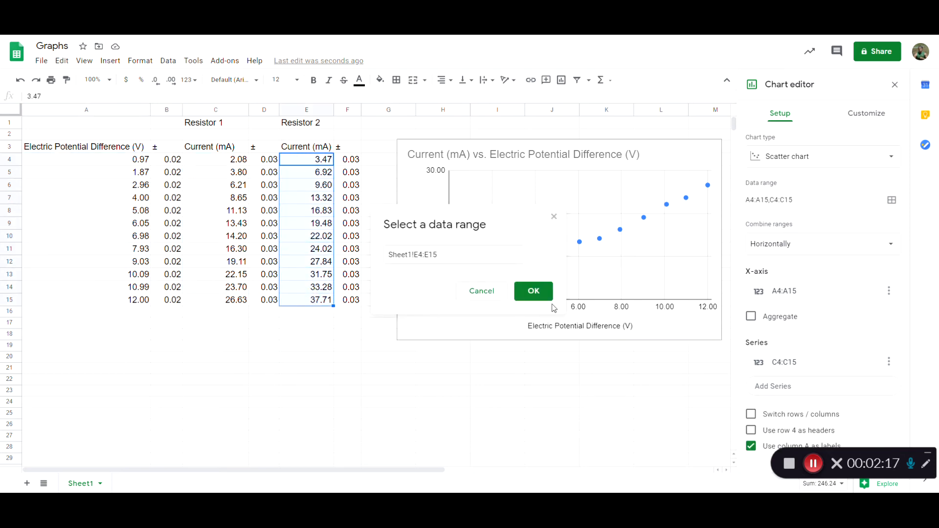
left_click(533, 291)
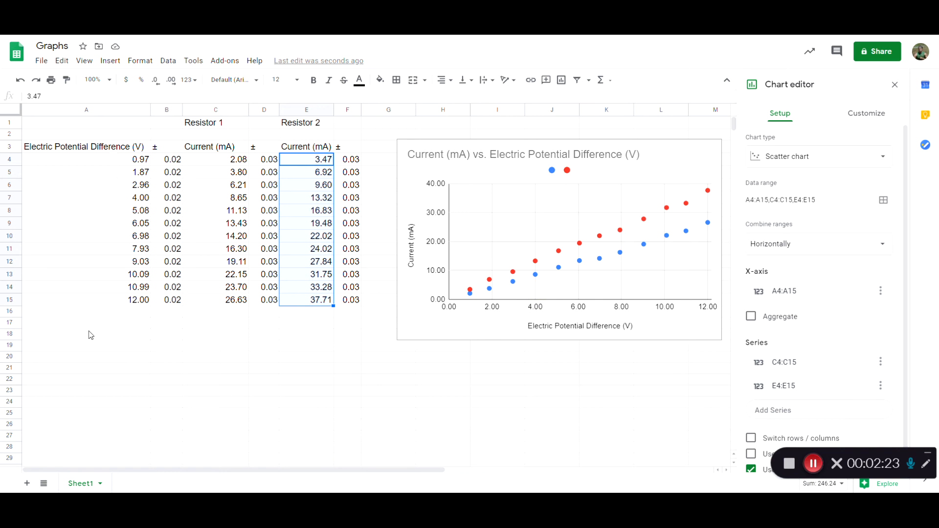
mouse_move(130, 285)
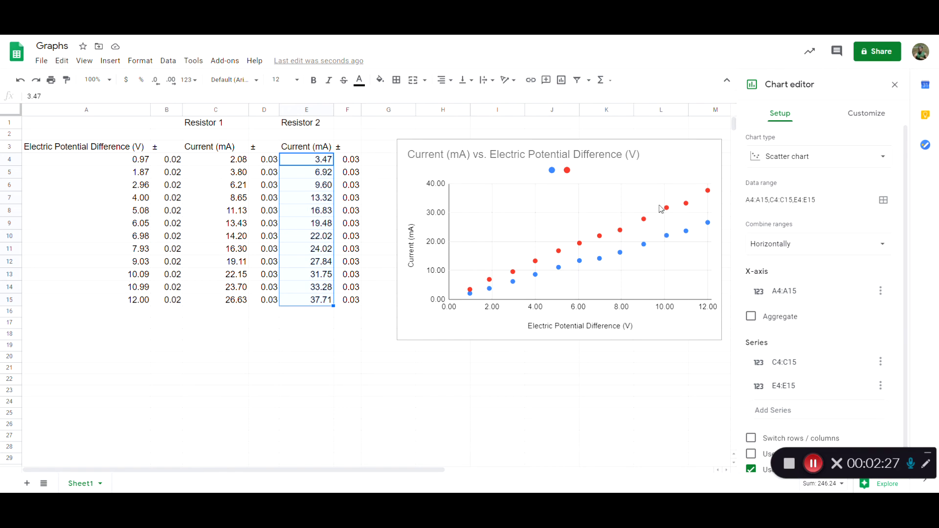
mouse_move(569, 175)
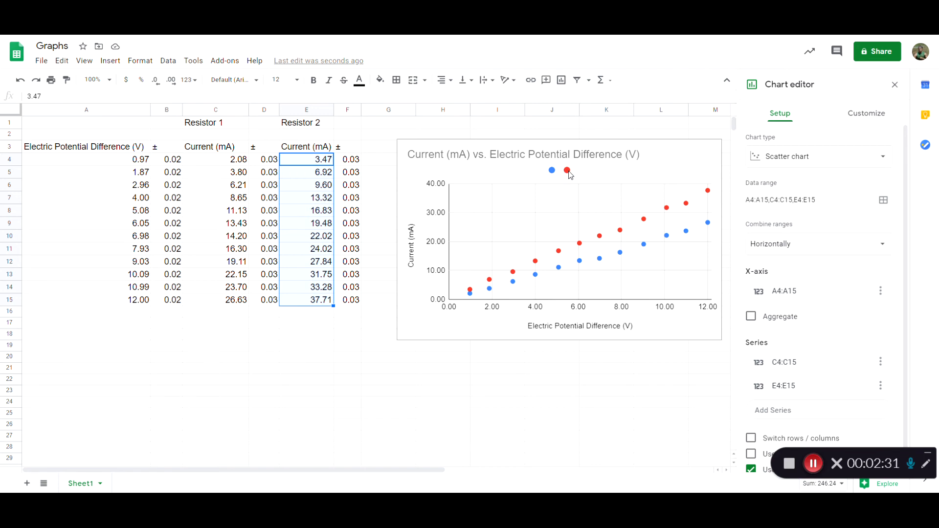
- Label the red legend entry 'Resistor 2' and start labelling blue as 'Resistor 1'
left_click(565, 173)
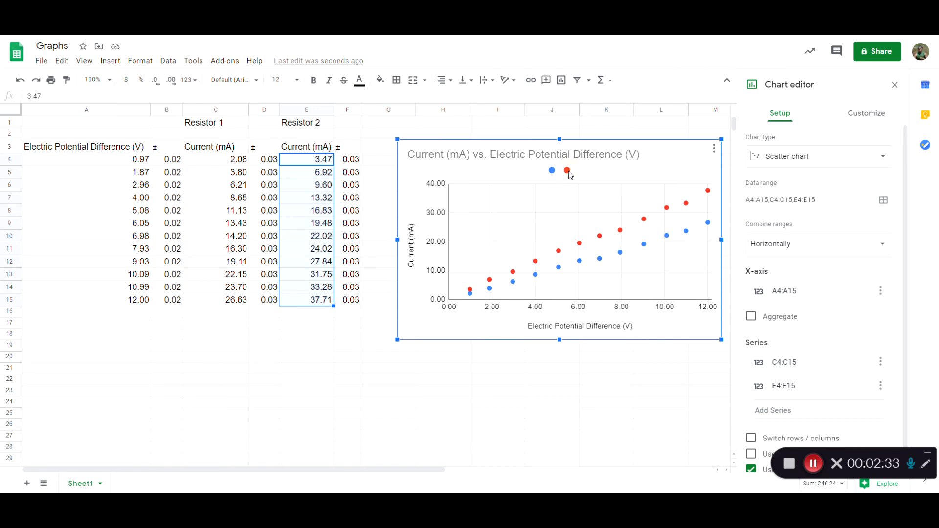
left_click(866, 113)
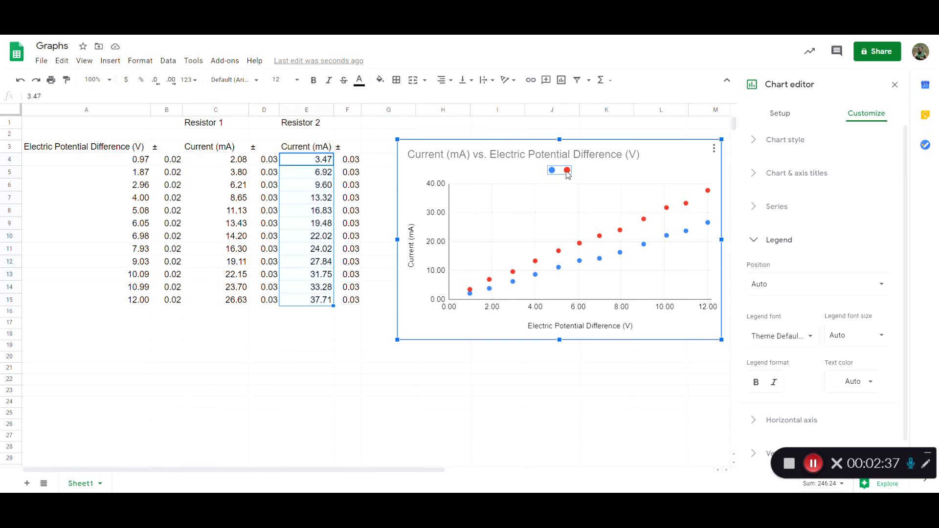
left_click(566, 169)
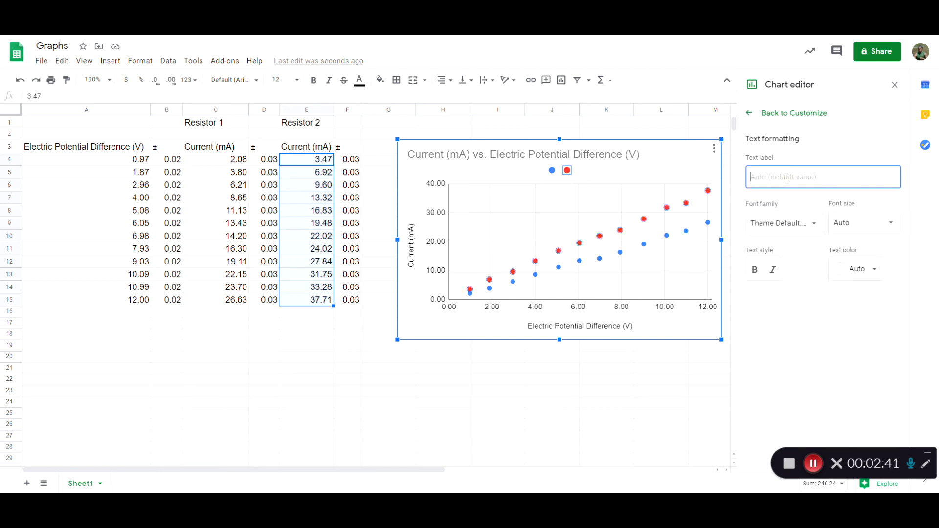
type("Resistor")
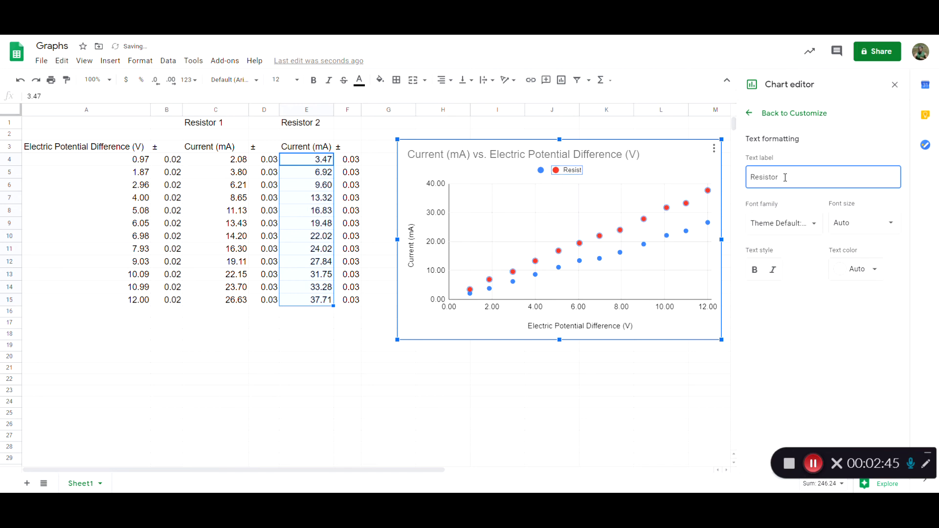
type("2")
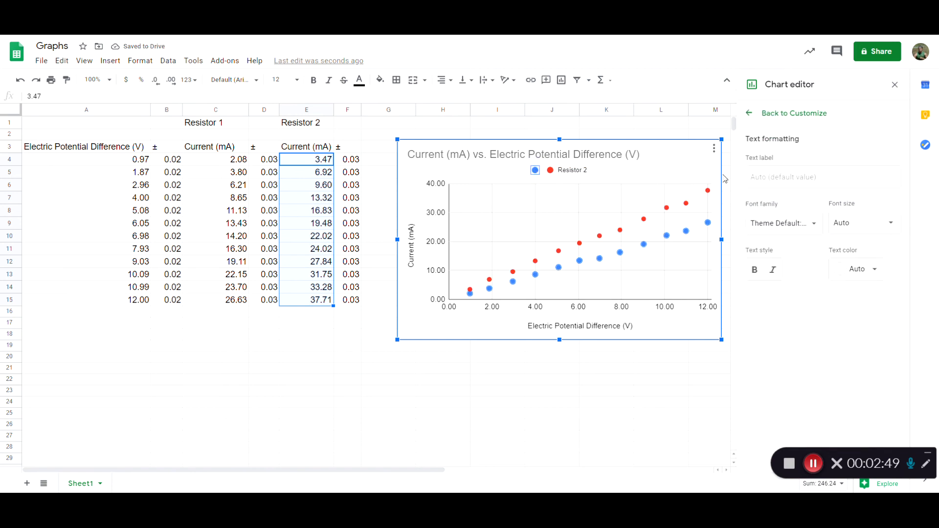
type("Resistor 1")
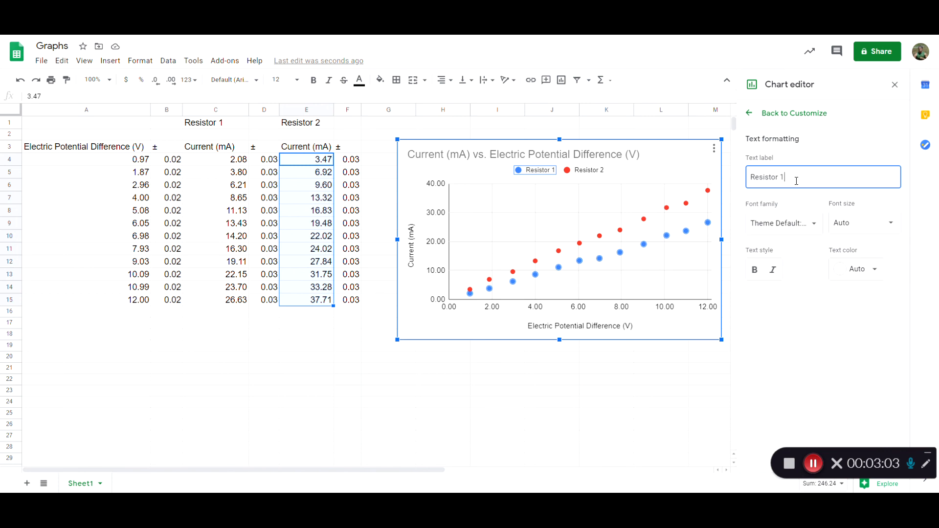
mouse_move(333, 190)
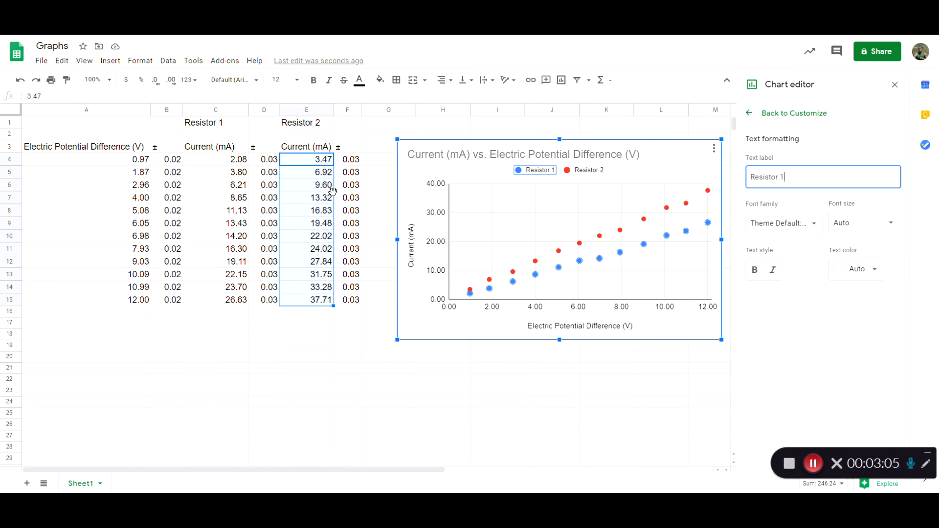
mouse_move(297, 284)
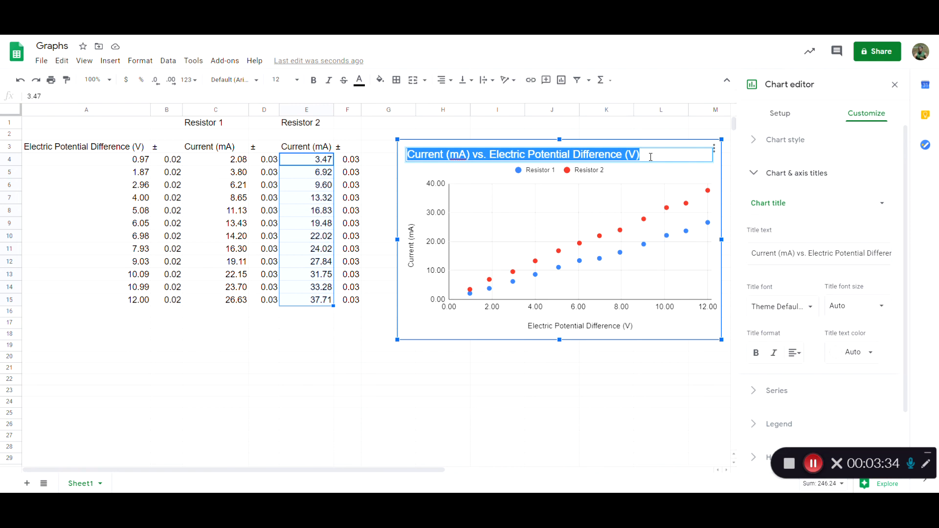
- Change the chart title to "Ohm's Law" and deselect the chart
type("Ohm's Law")
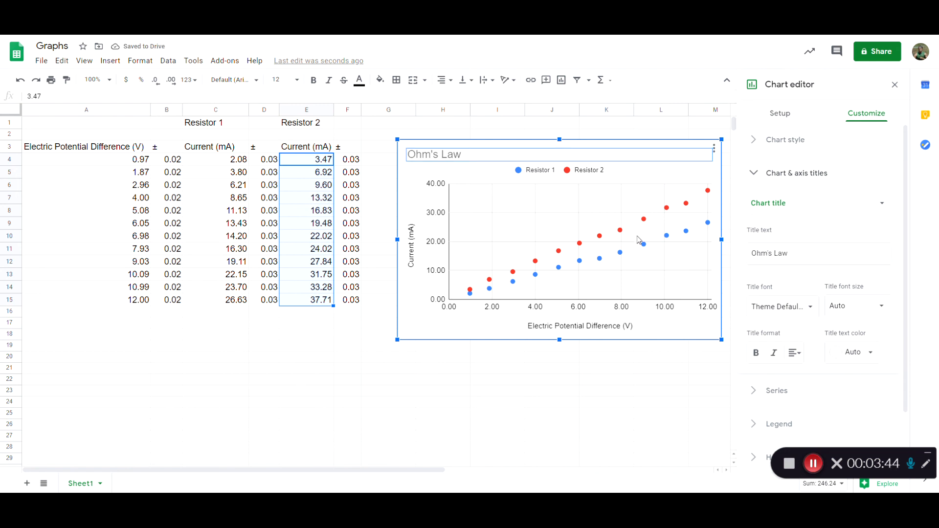
mouse_move(474, 340)
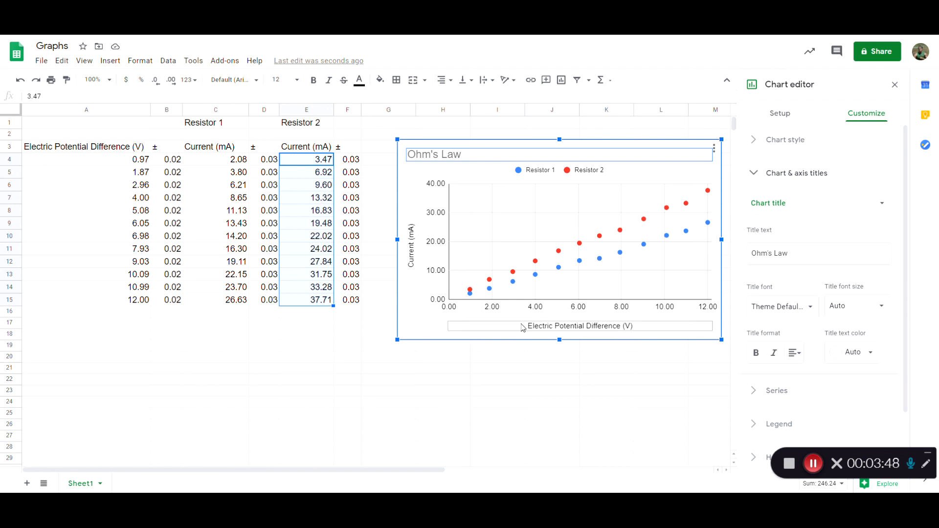
left_click(492, 437)
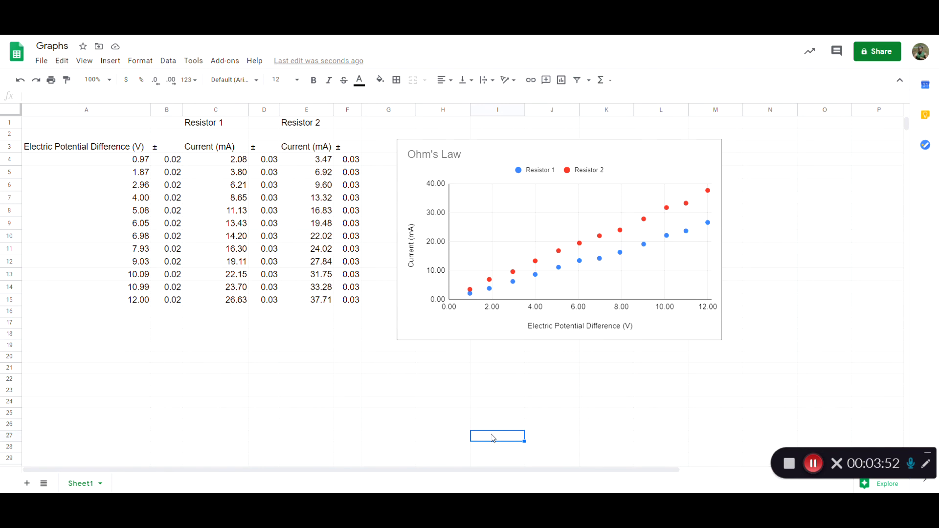
mouse_move(482, 408)
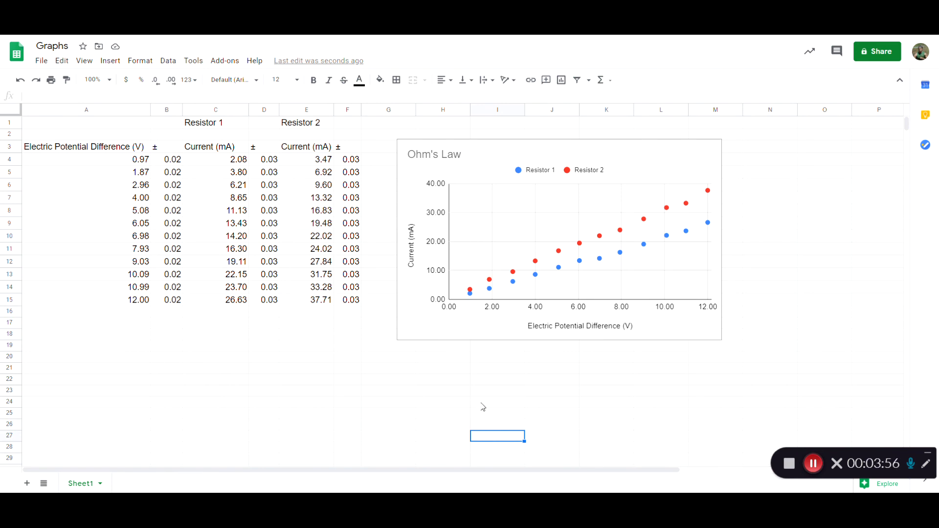
mouse_move(777, 333)
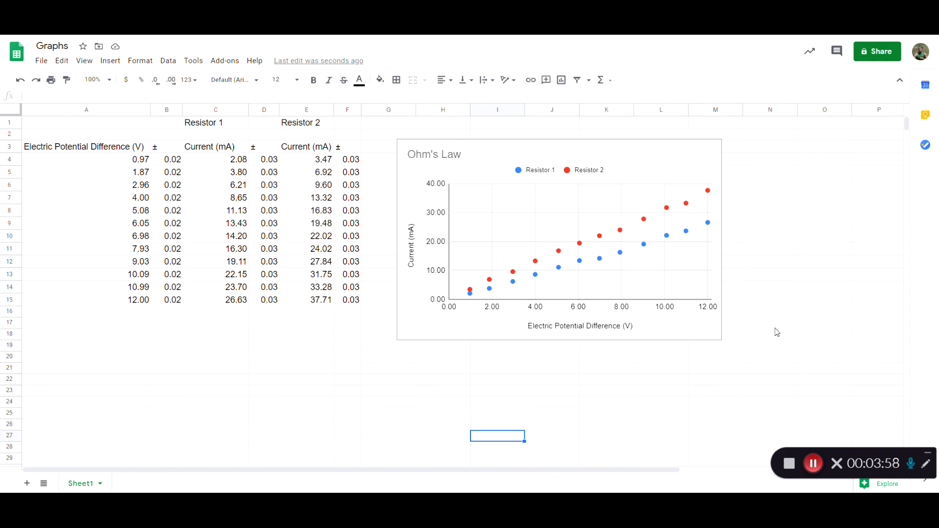